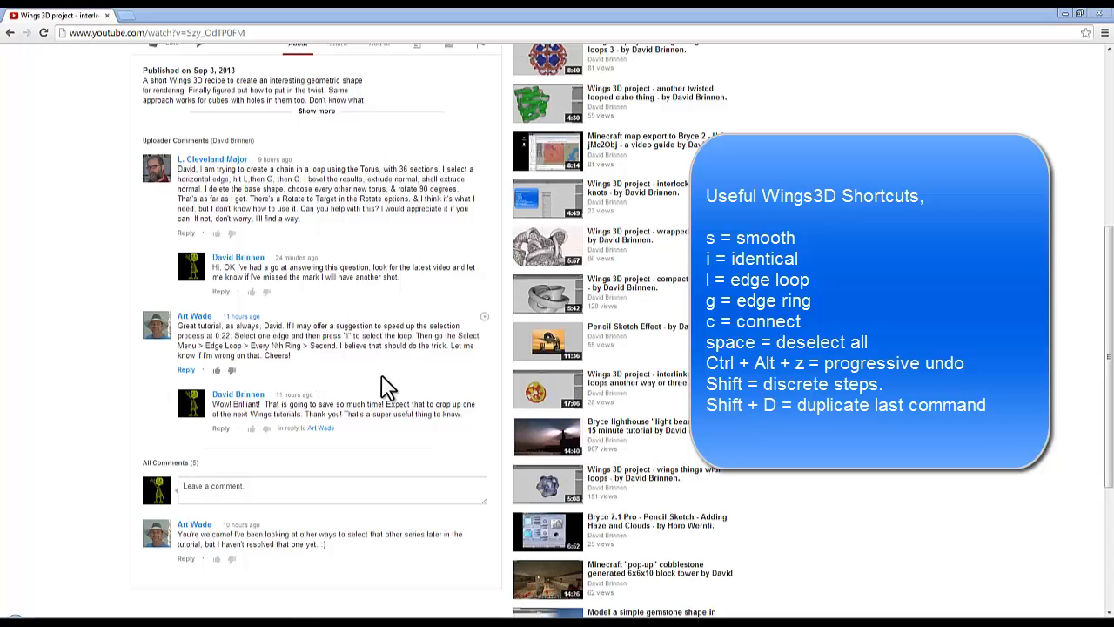
mouse_move(321, 371)
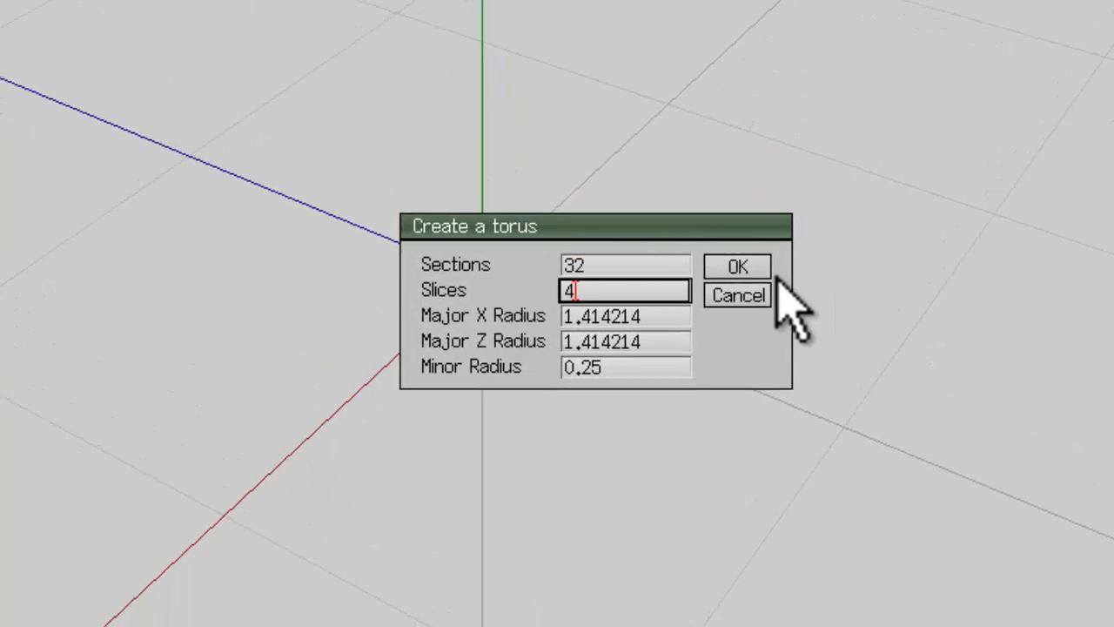
Create a torus with 32 sections and 4 slices, select every Nth edge ring and separate it into 16 segment objects
click(740, 265)
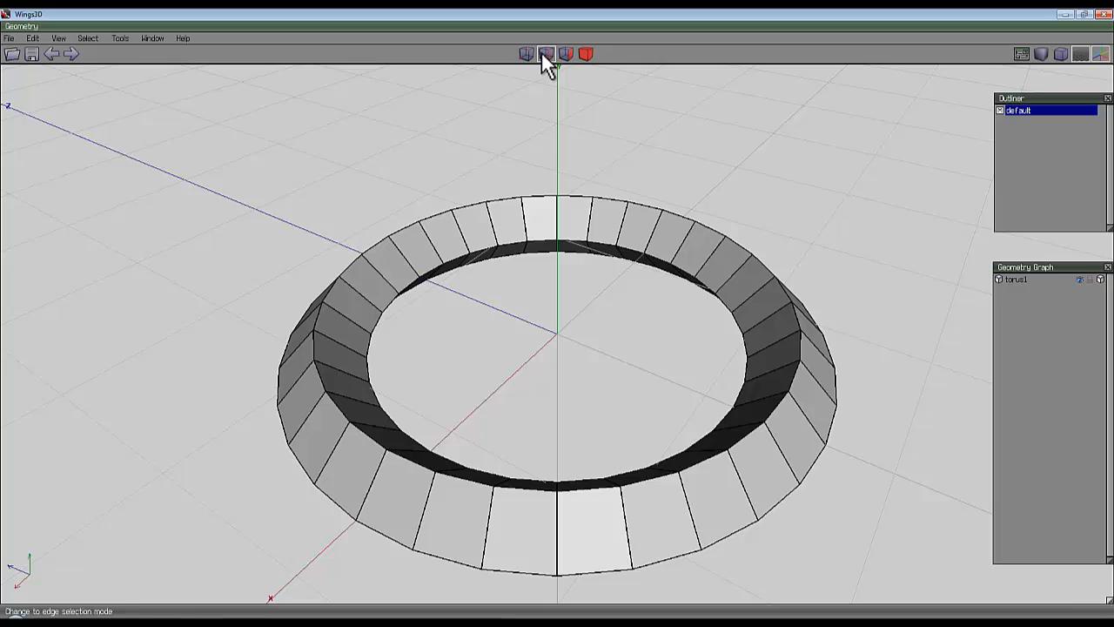
click(540, 52)
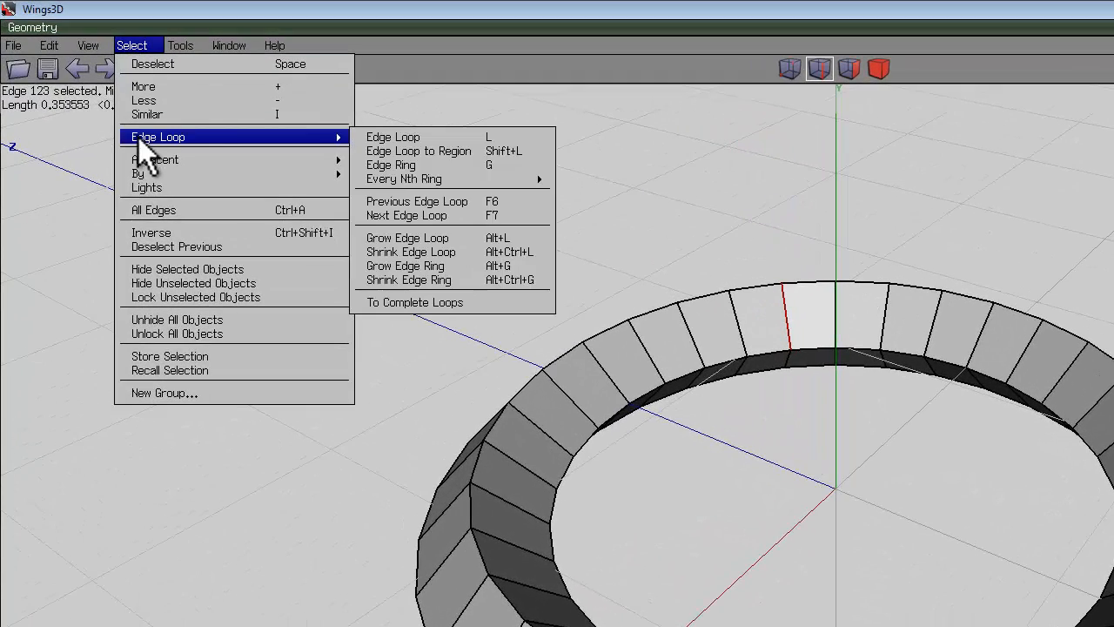
click(393, 136)
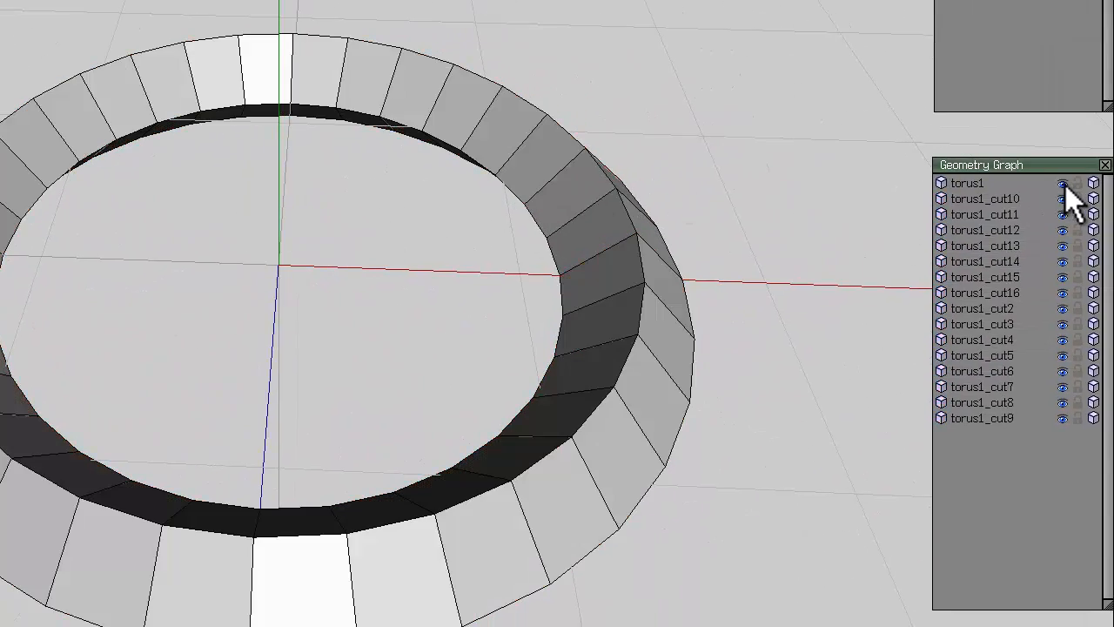
click(1062, 183)
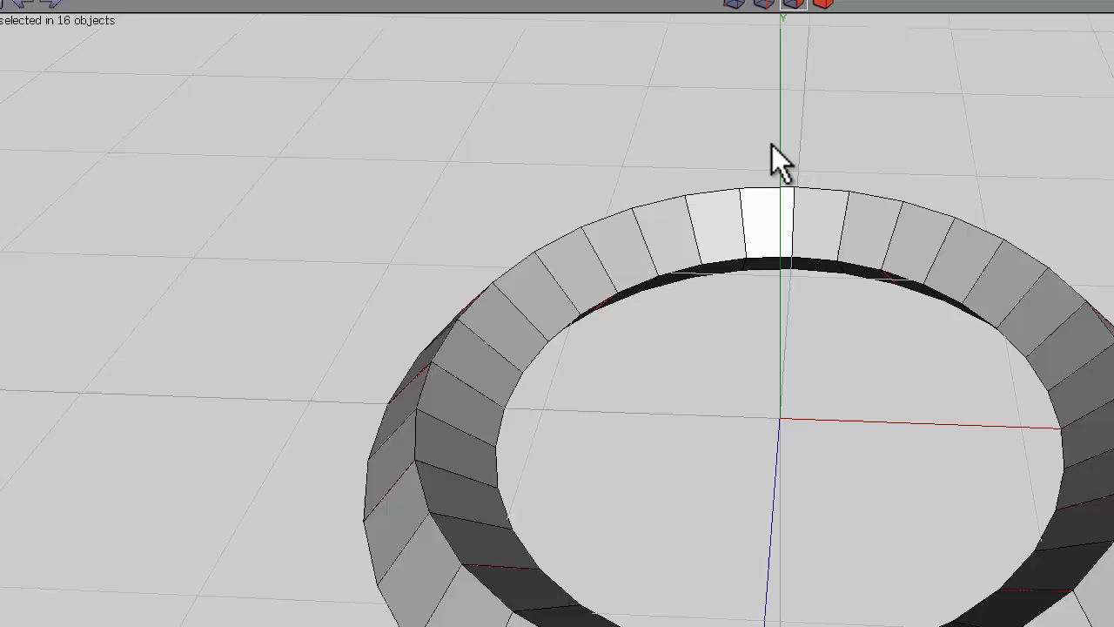
Rotate the 32 selected faces by 45 degrees to give the ring a zigzag twist
right_click(780, 160)
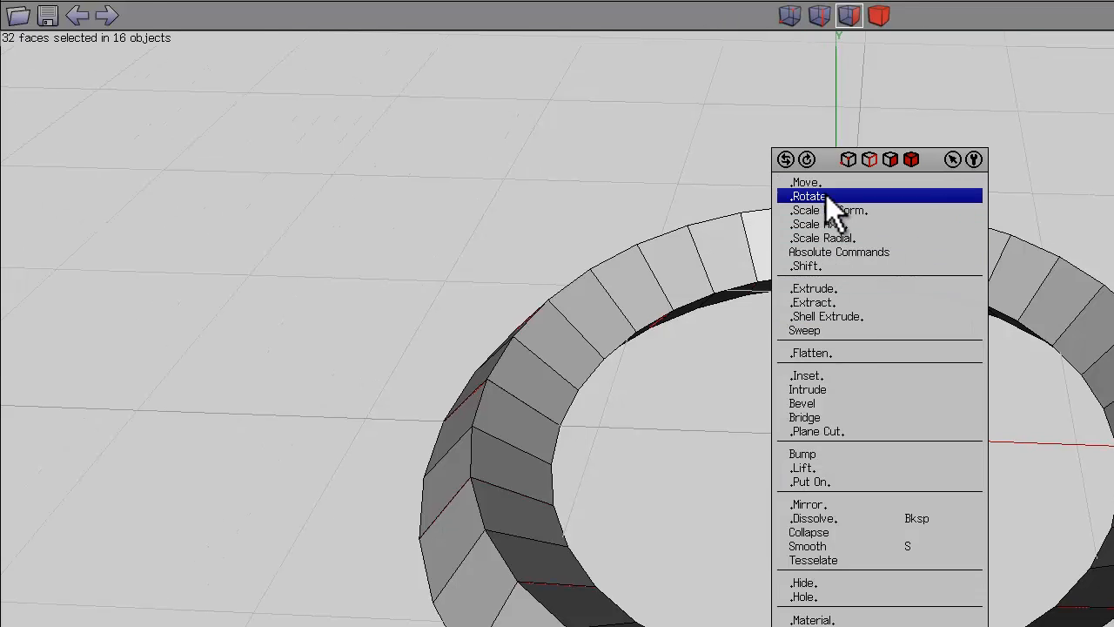
click(808, 195)
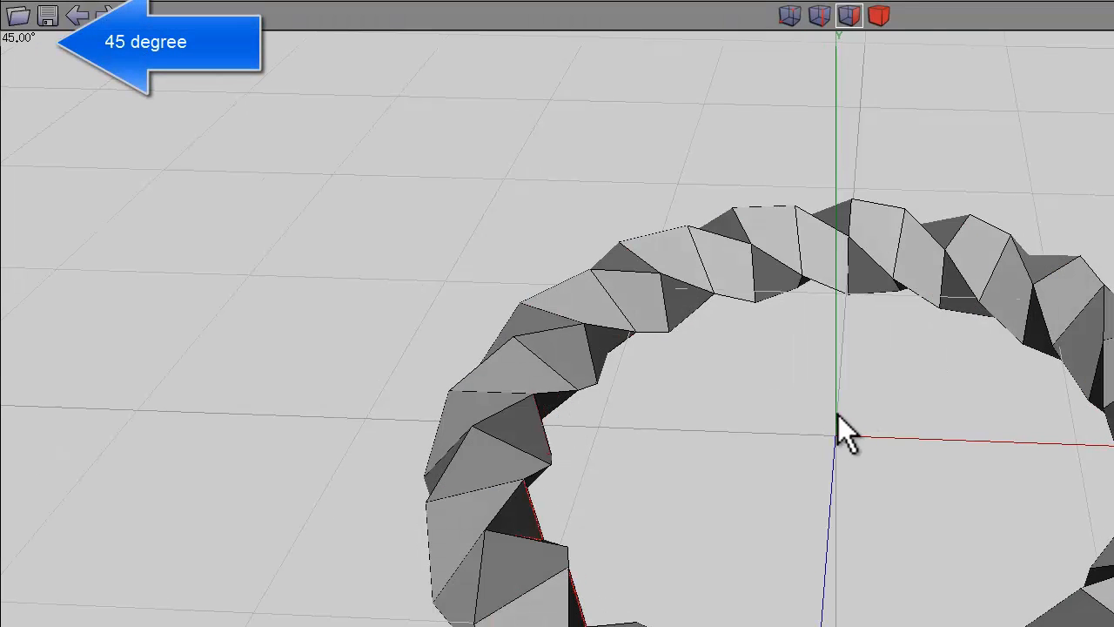
click(862, 278)
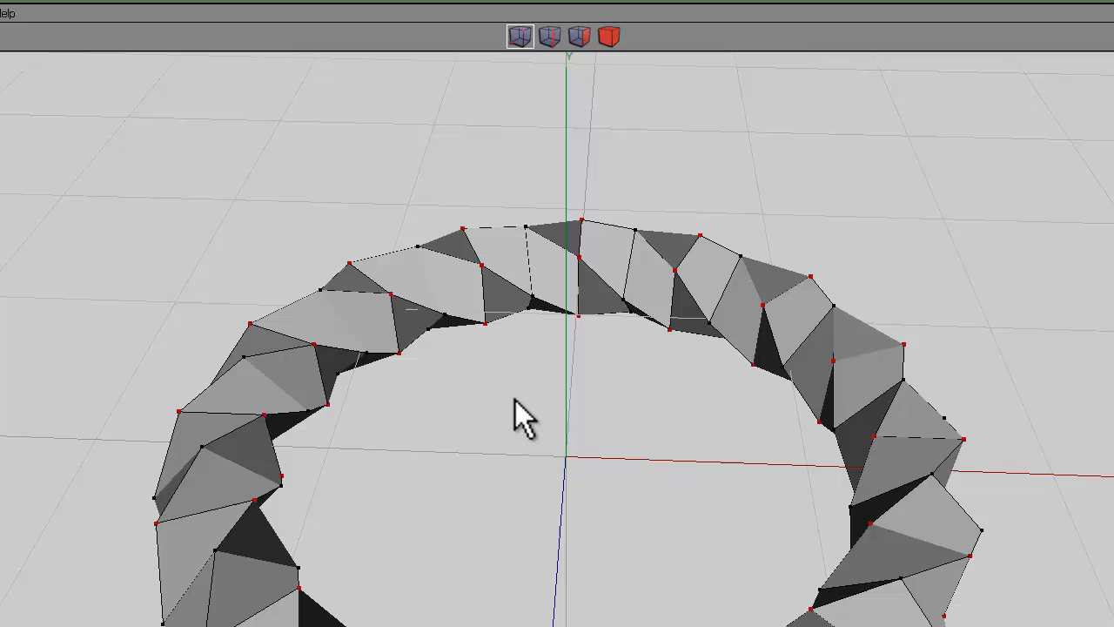
click(610, 34)
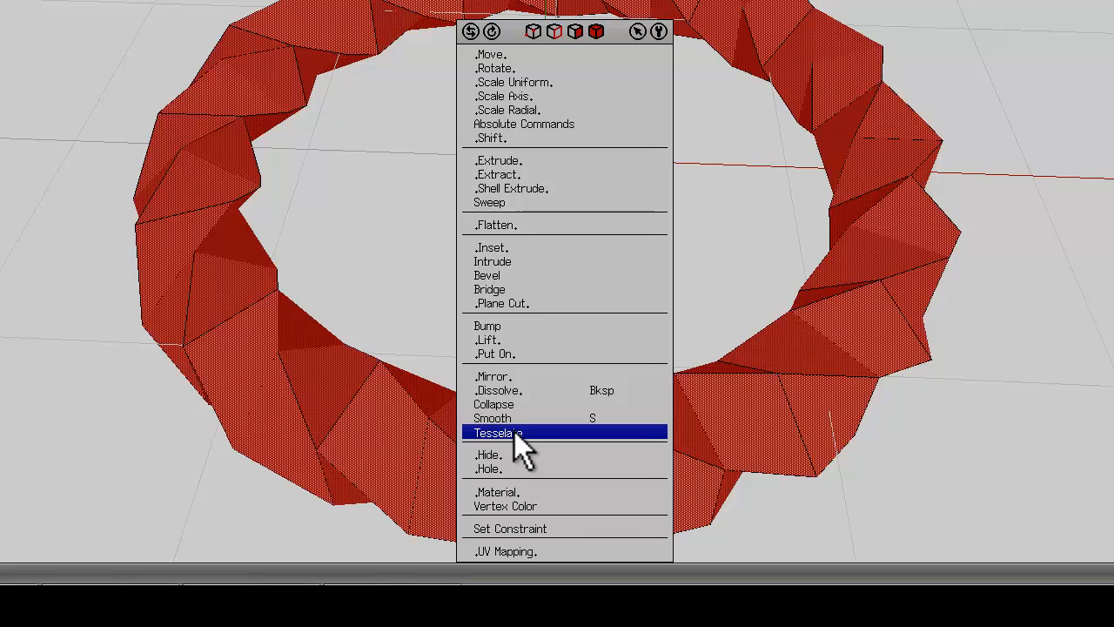
Triangulate the twisted ring's faces with Tesselate > Triangulate
click(498, 431)
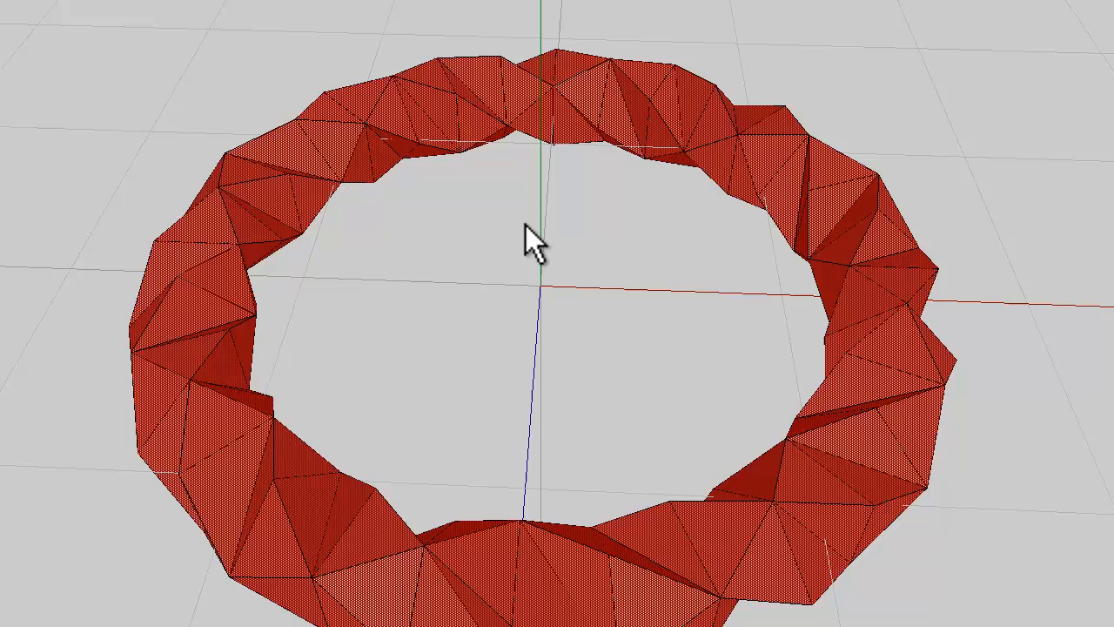
mouse_move(494, 233)
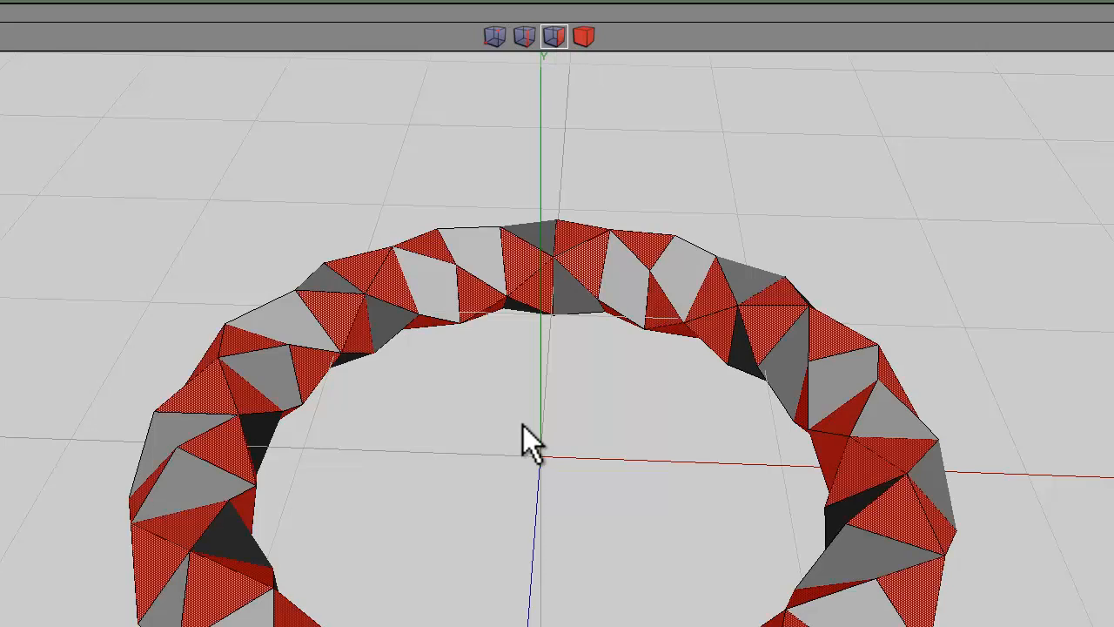
mouse_move(522, 447)
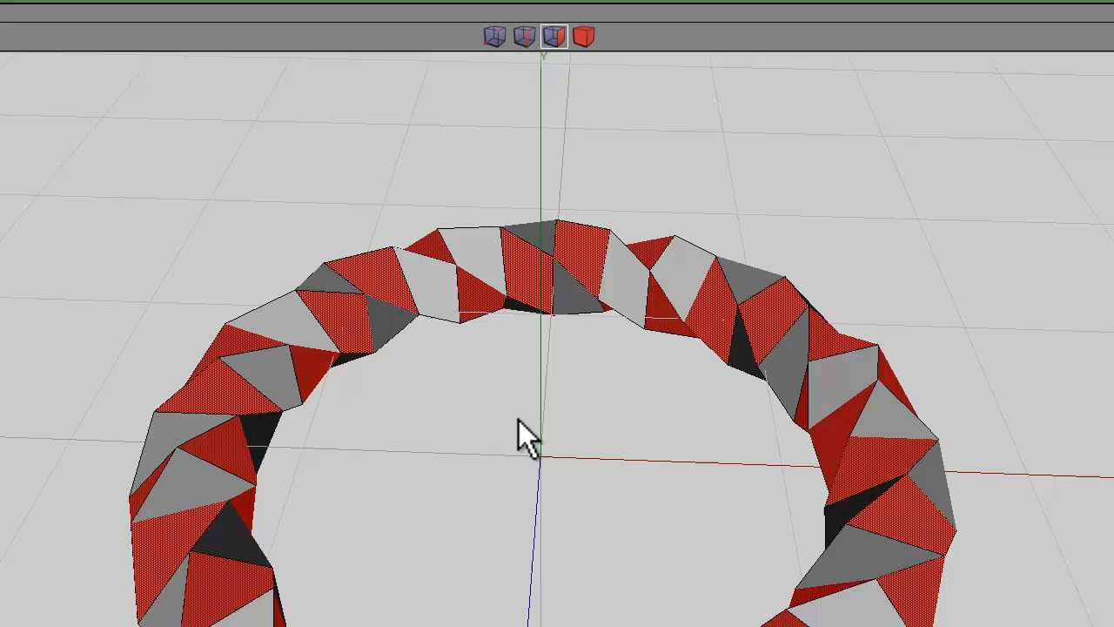
mouse_move(512, 374)
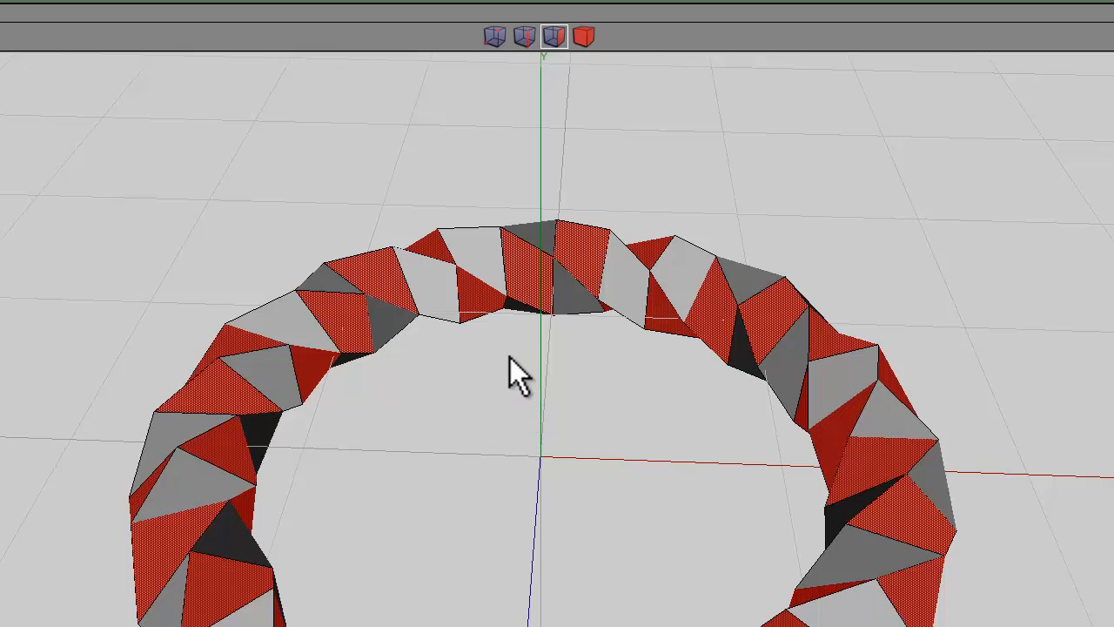
Create a material named New Material with default properties
right_click(516, 381)
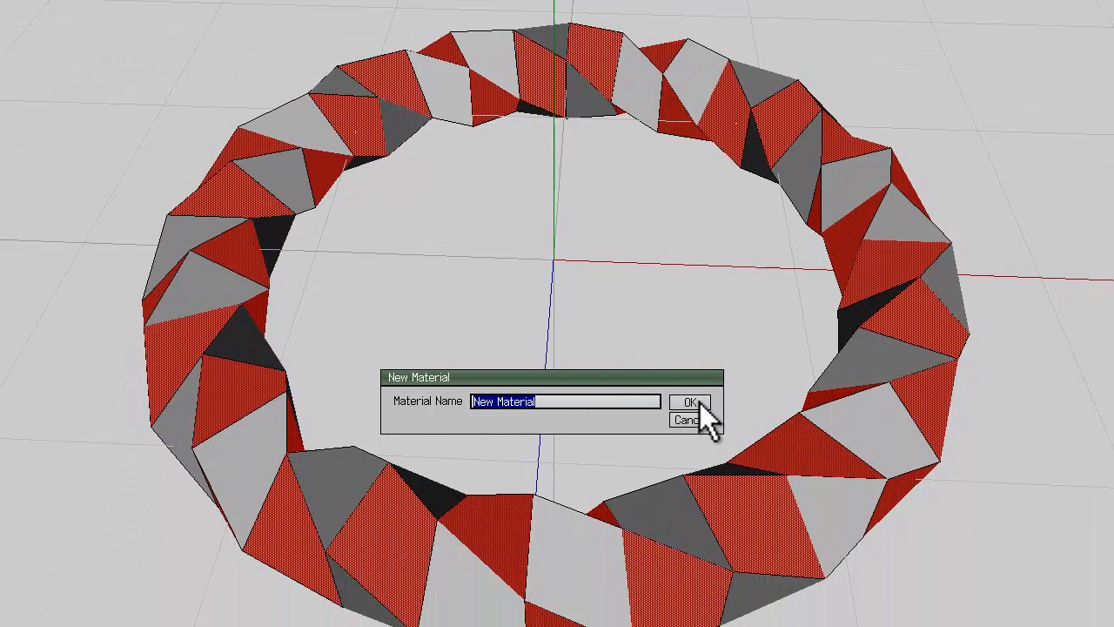
click(690, 400)
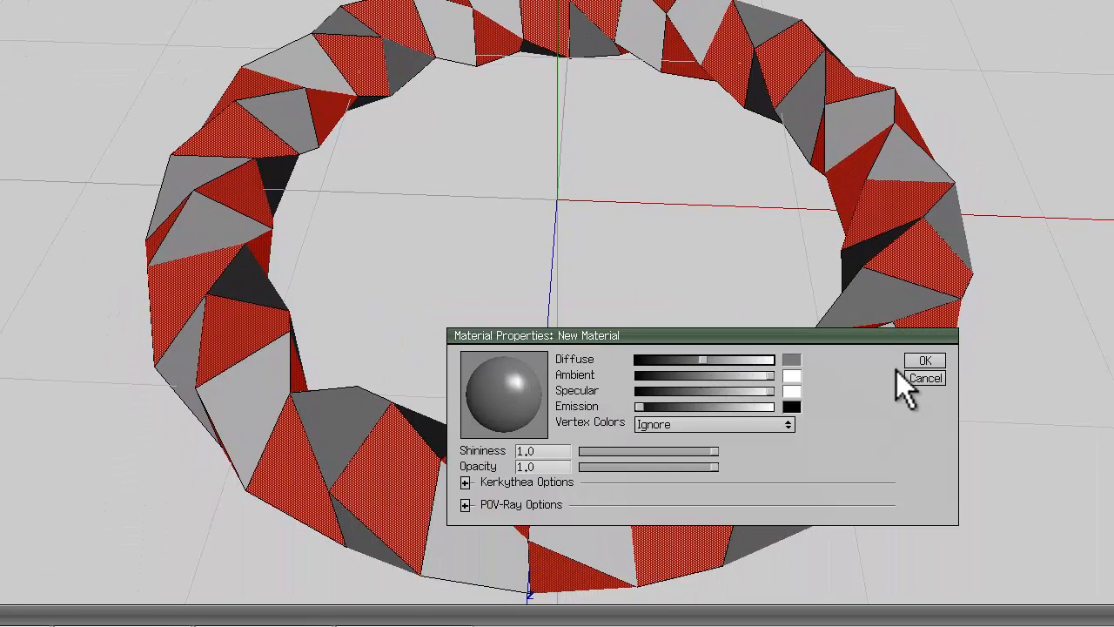
click(927, 376)
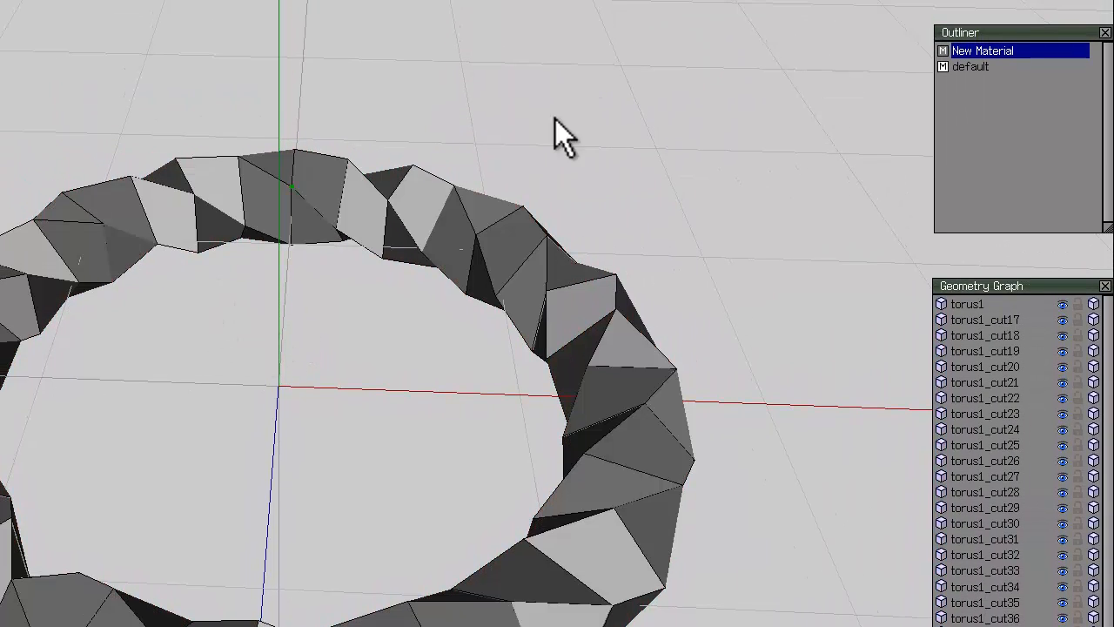
Assign New Material to the alternating selected faces of the ring
right_click(980, 51)
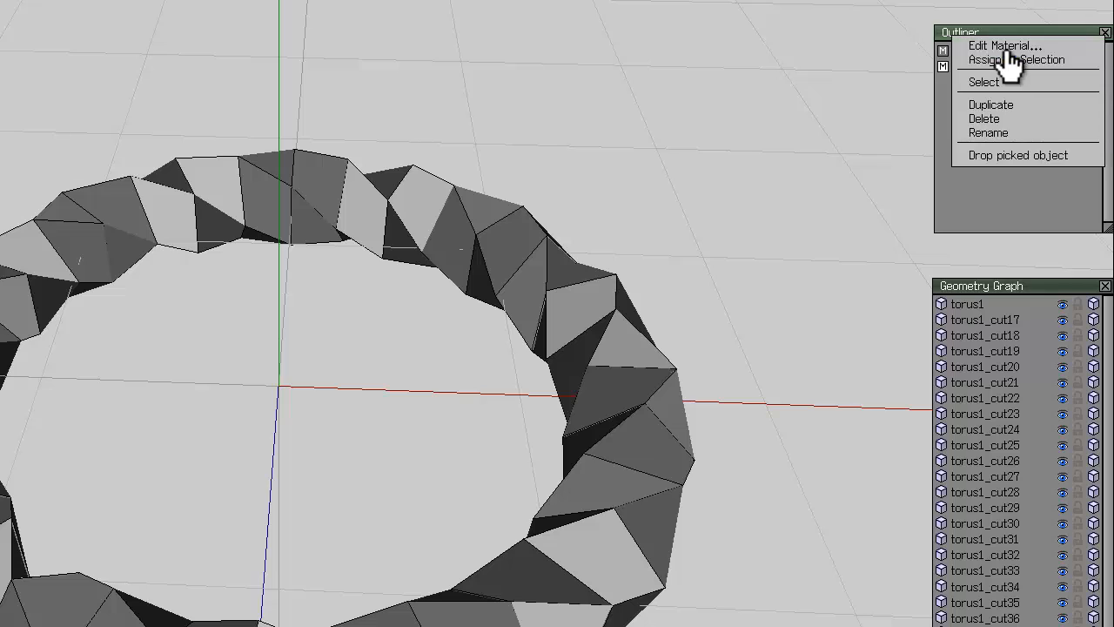
click(1012, 59)
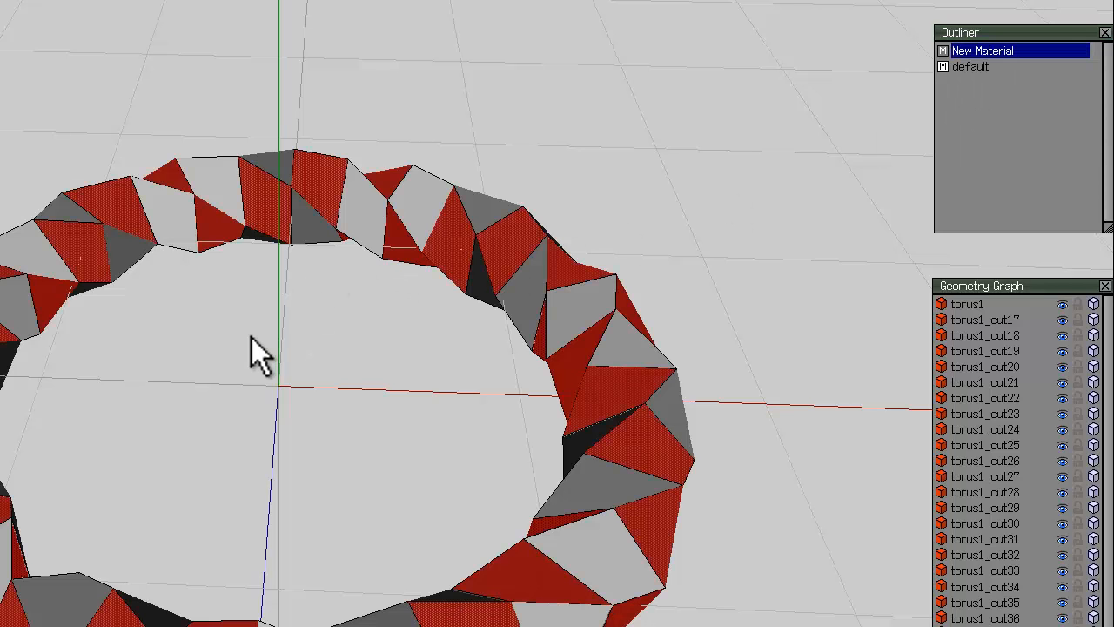
mouse_move(259, 299)
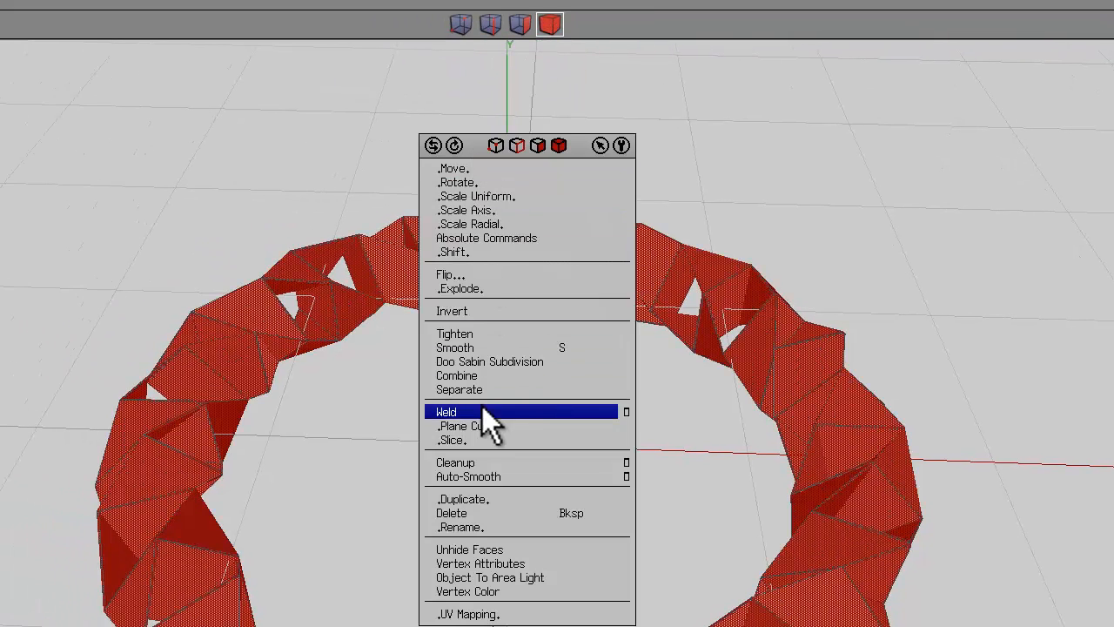
Weld the overlapping vertices of the ring pieces and inspect the edge loops from several sides
click(446, 411)
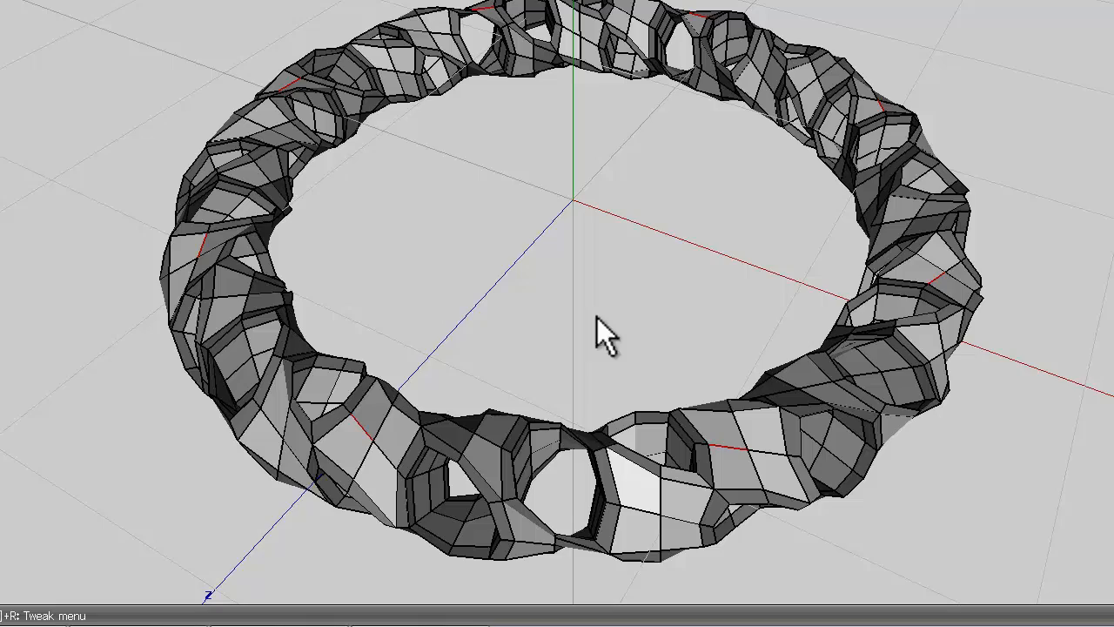
mouse_move(633, 540)
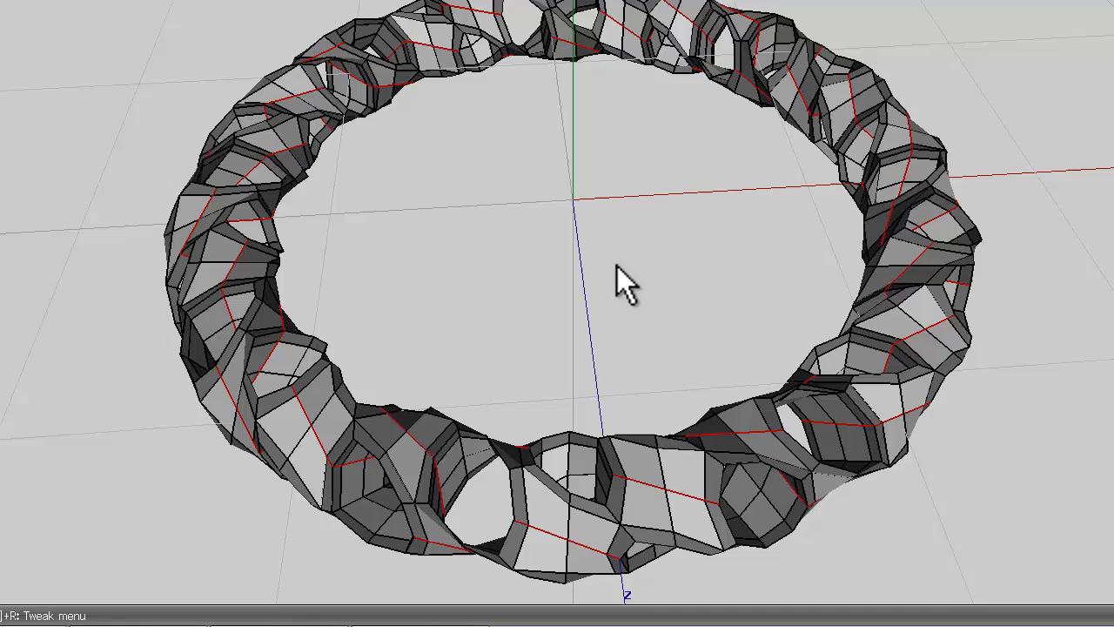
mouse_move(549, 185)
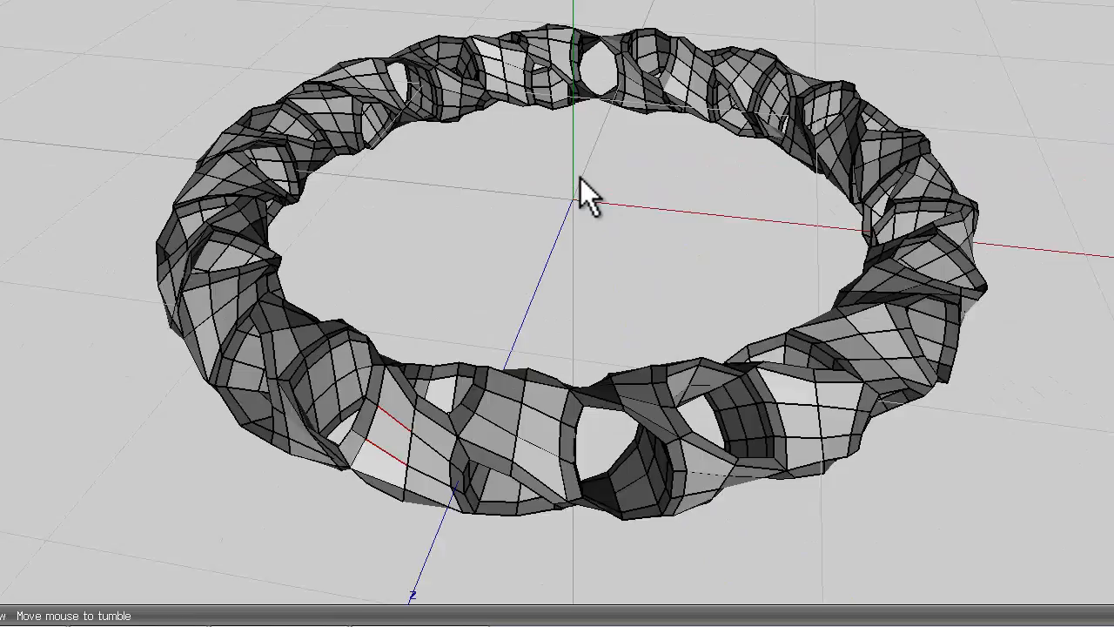
drag(589, 195, 488, 292)
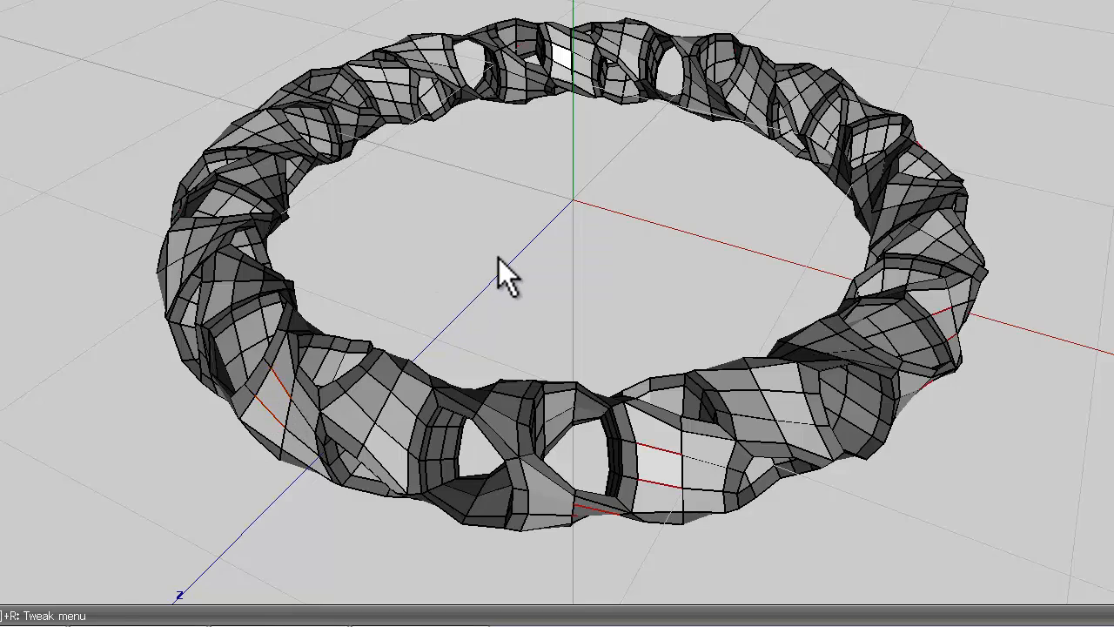
drag(505, 270, 578, 191)
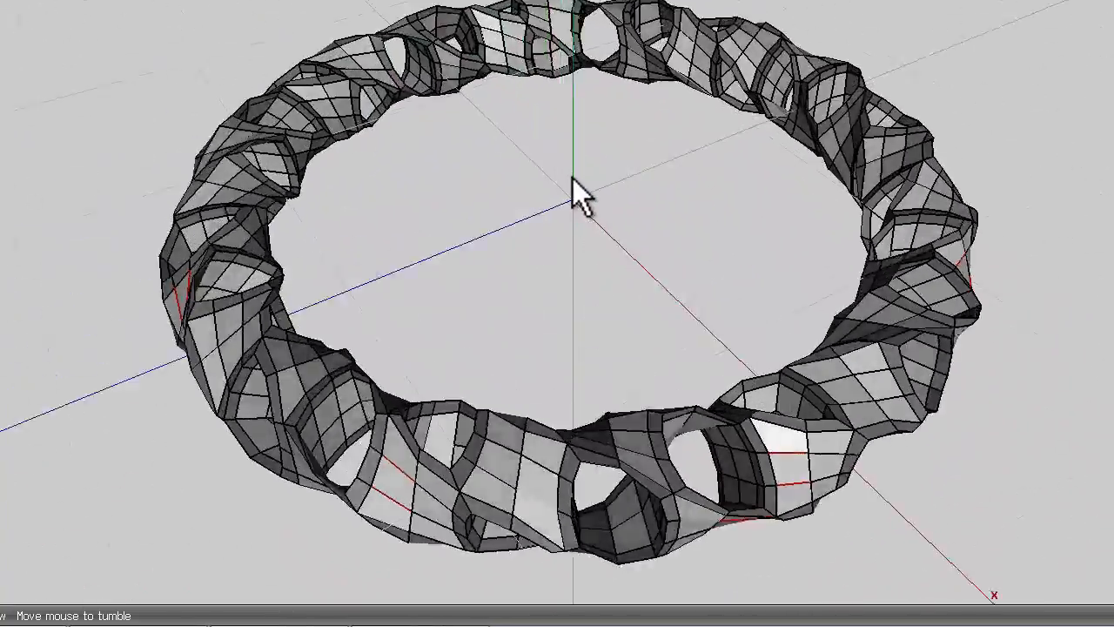
drag(582, 193, 588, 513)
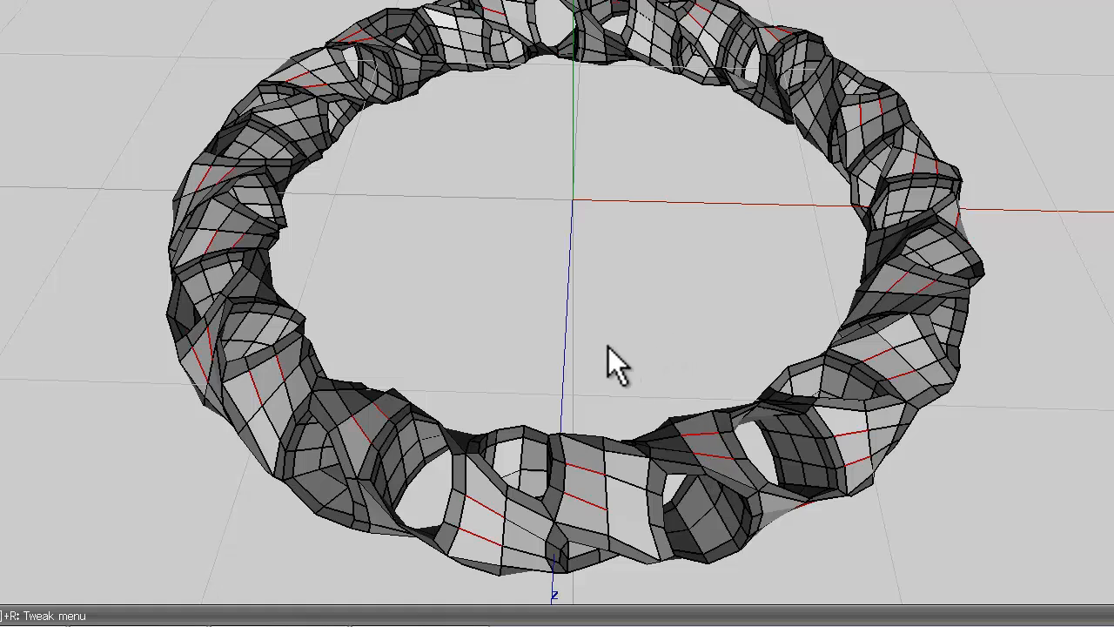
mouse_move(601, 352)
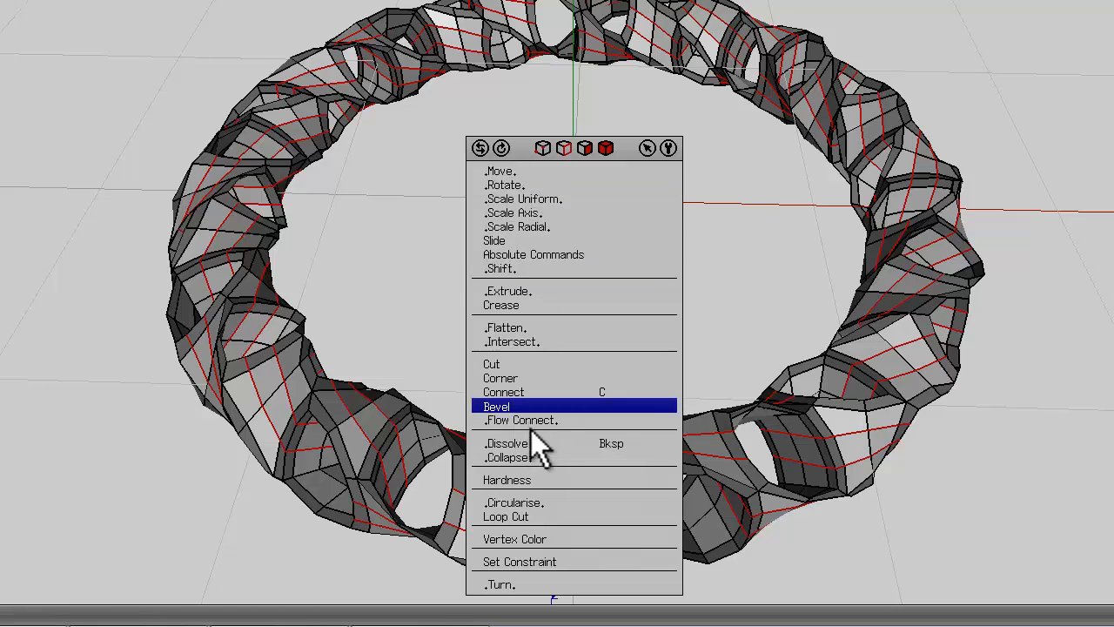
Loop Cut the ring apart along the chosen edge loops
click(495, 408)
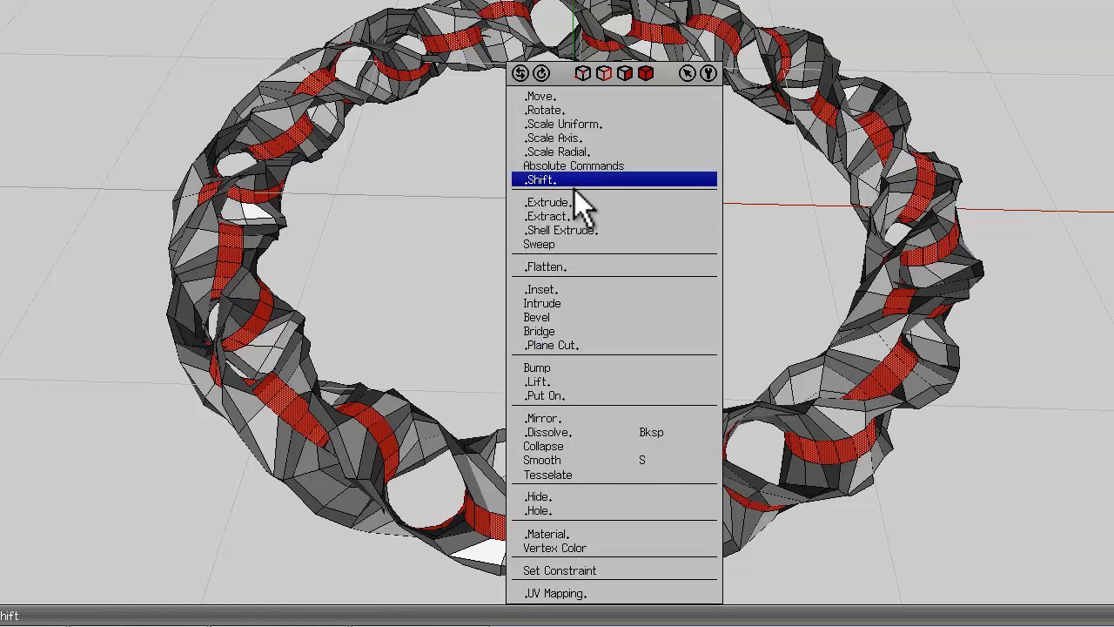
Extract the chosen face bands as separate interlocking link objects
click(540, 179)
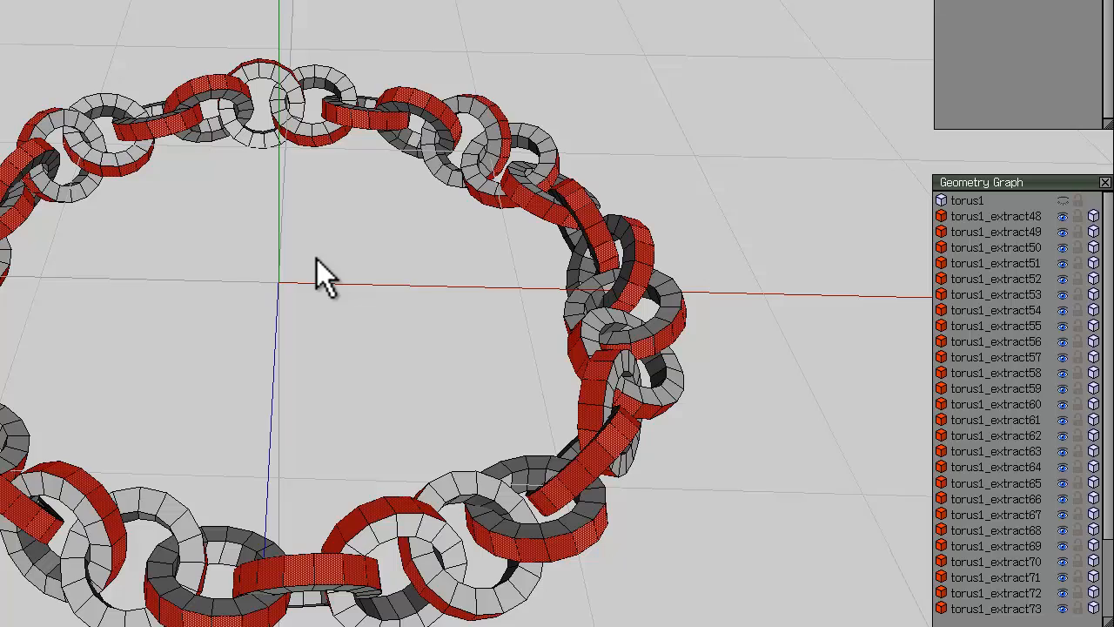
mouse_move(355, 295)
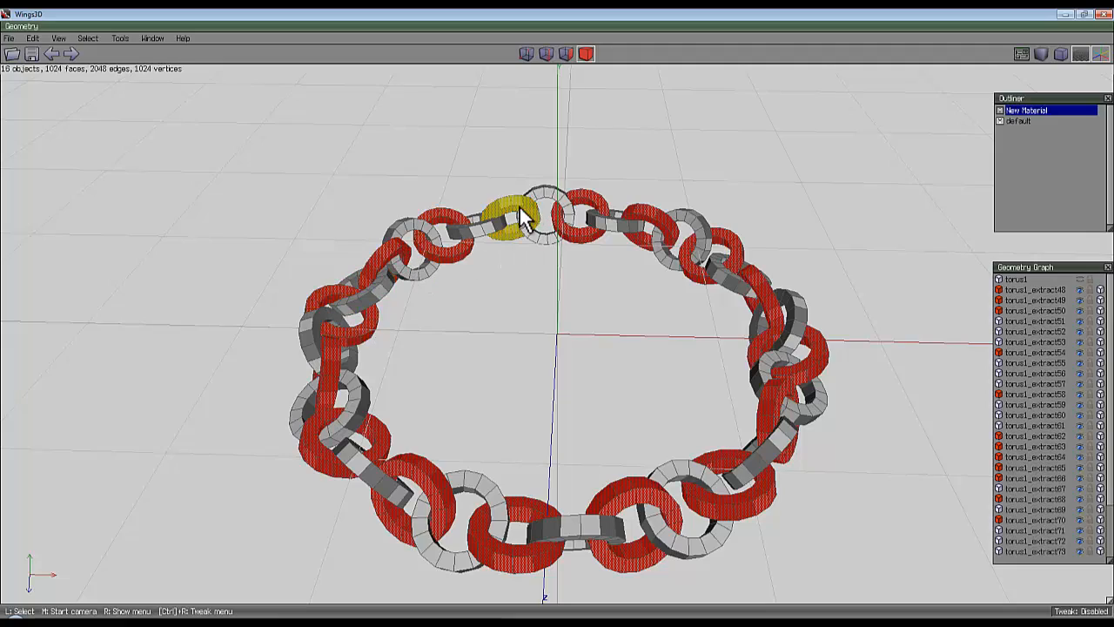
In body mode select one link and invert the selection to pick every other chain link
drag(522, 218, 636, 331)
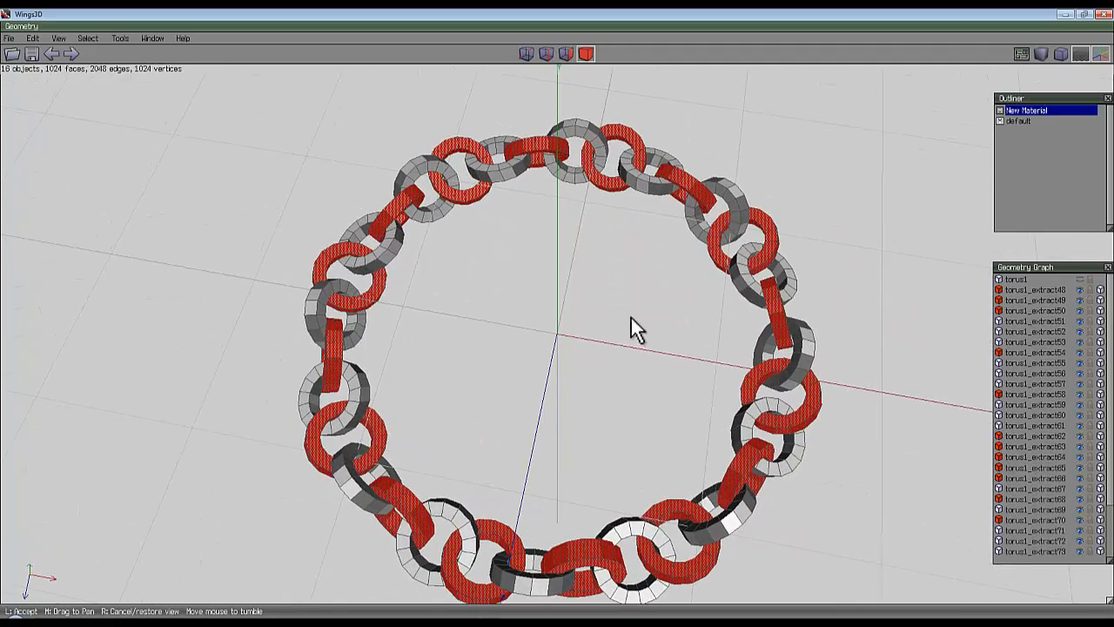
right_click(635, 329)
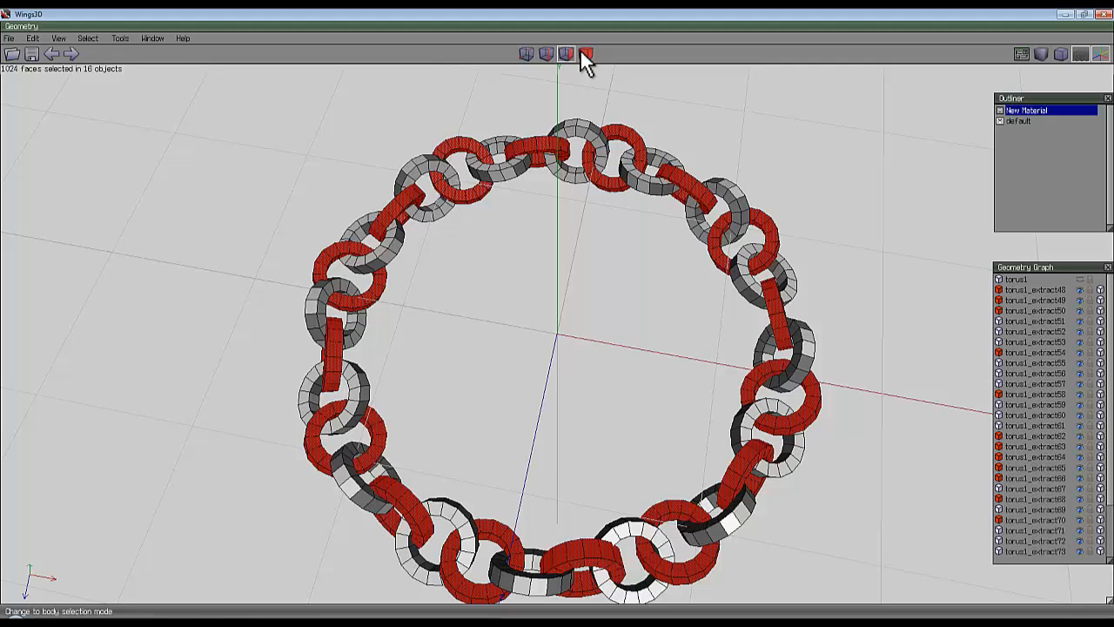
click(585, 52)
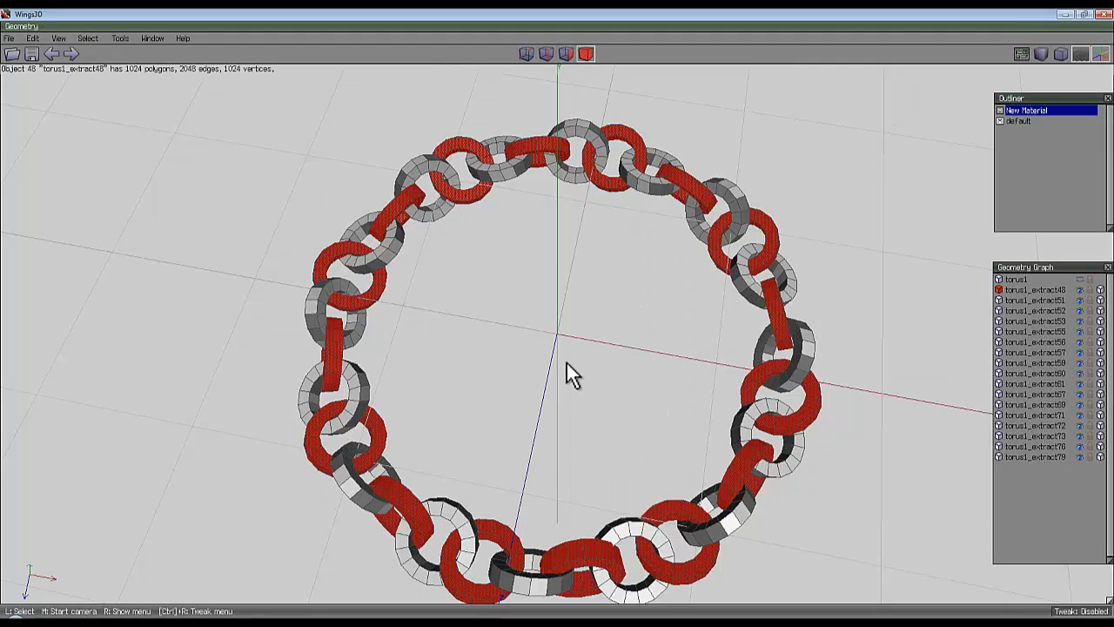
drag(572, 375, 561, 334)
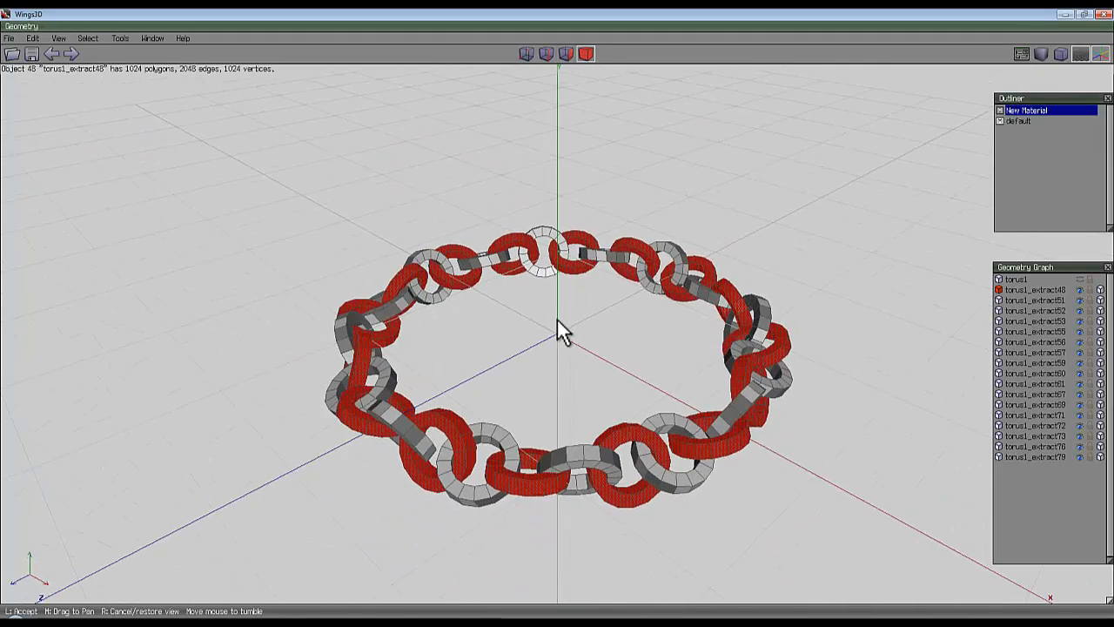
click(87, 39)
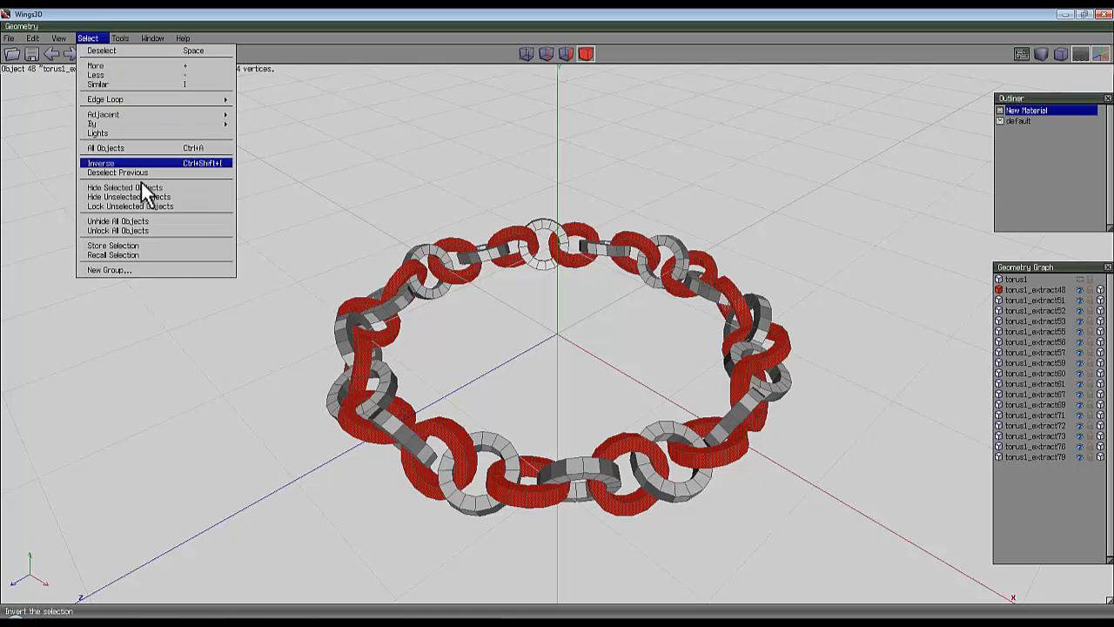
click(101, 164)
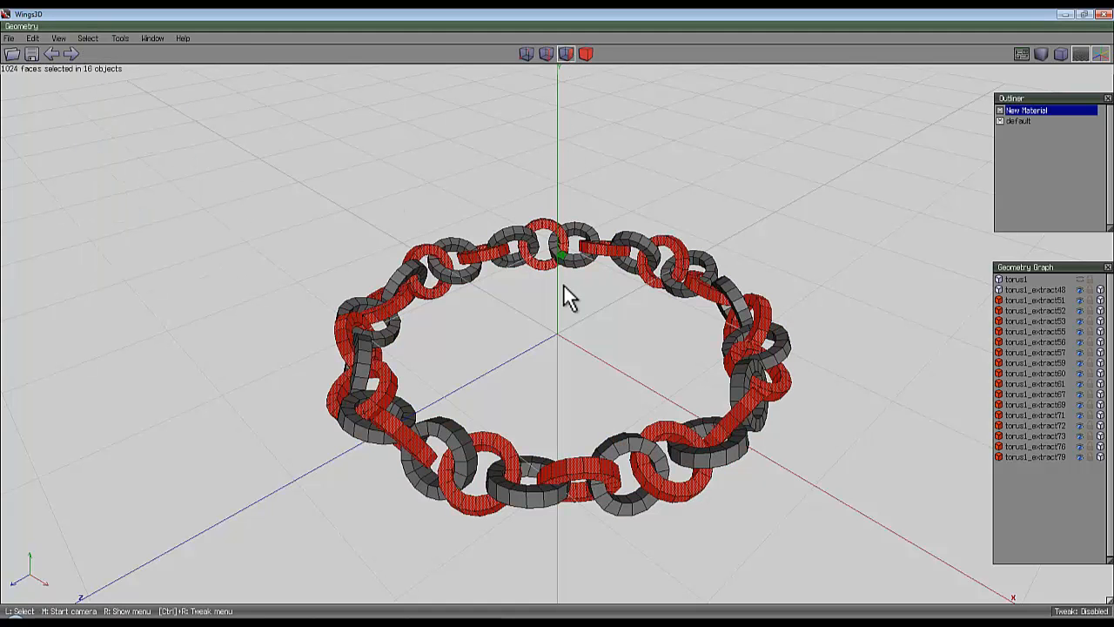
right_click(571, 299)
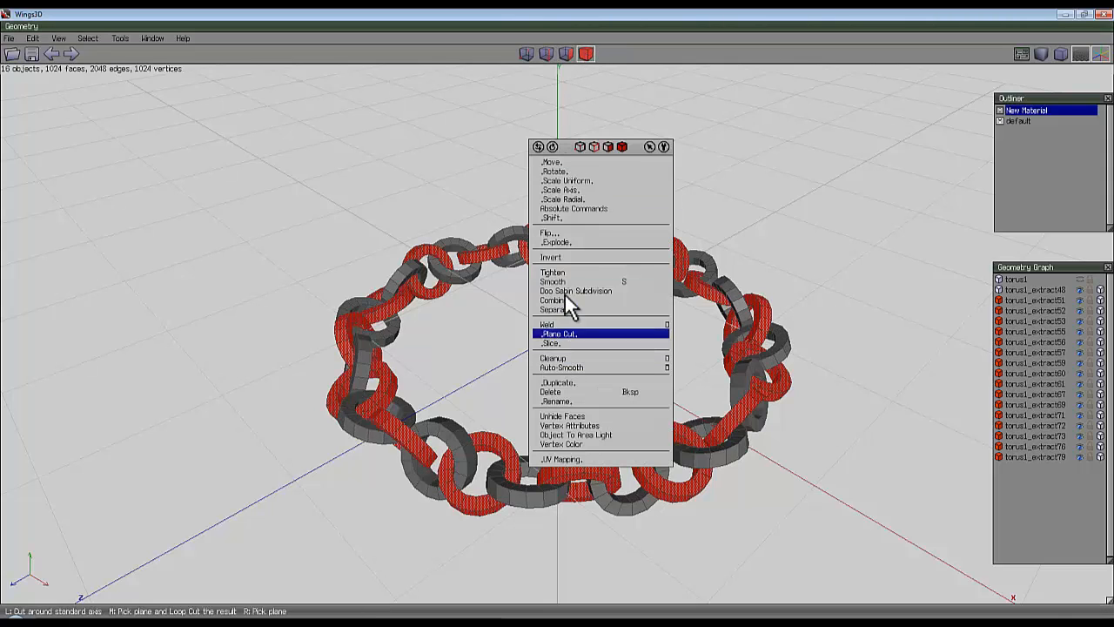
Combine the selected links into one object and smooth the whole chain into rounded links
click(554, 302)
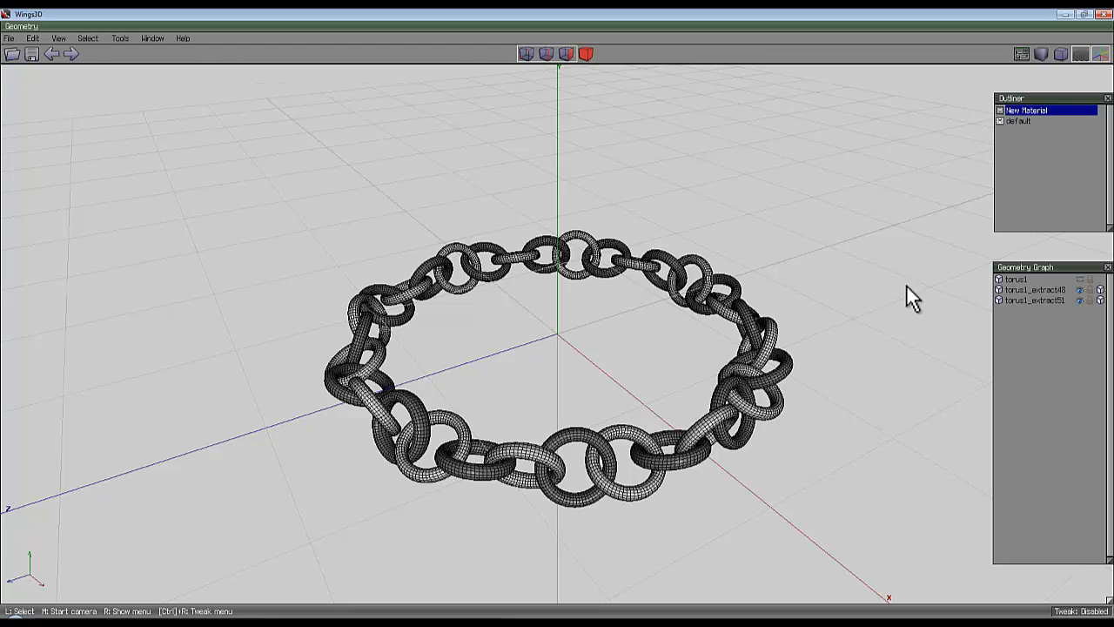
mouse_move(595, 46)
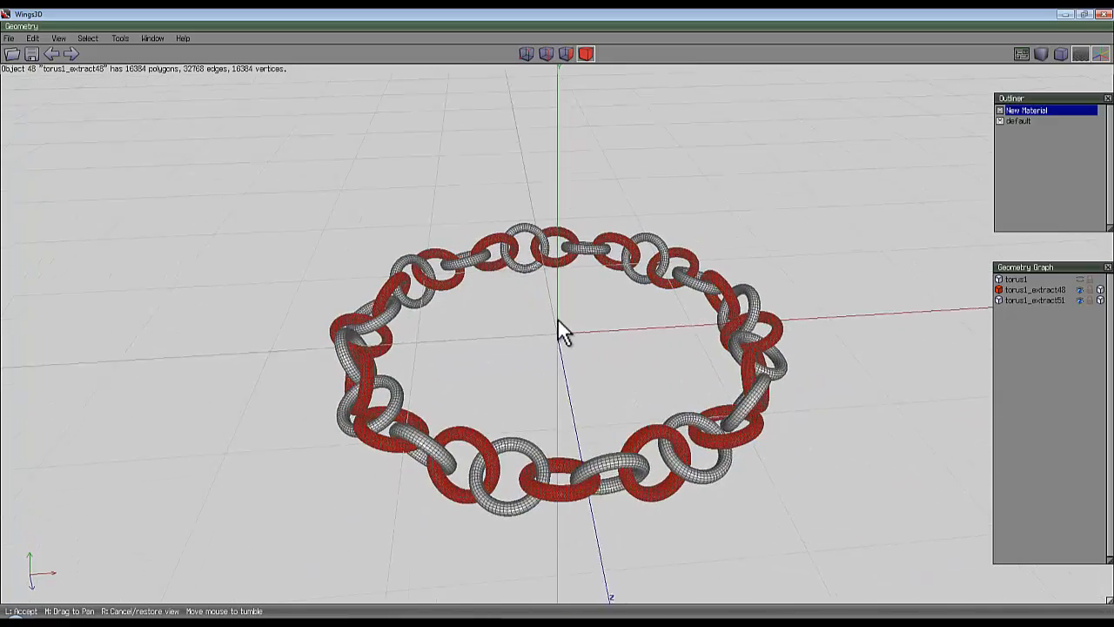
drag(561, 334, 571, 309)
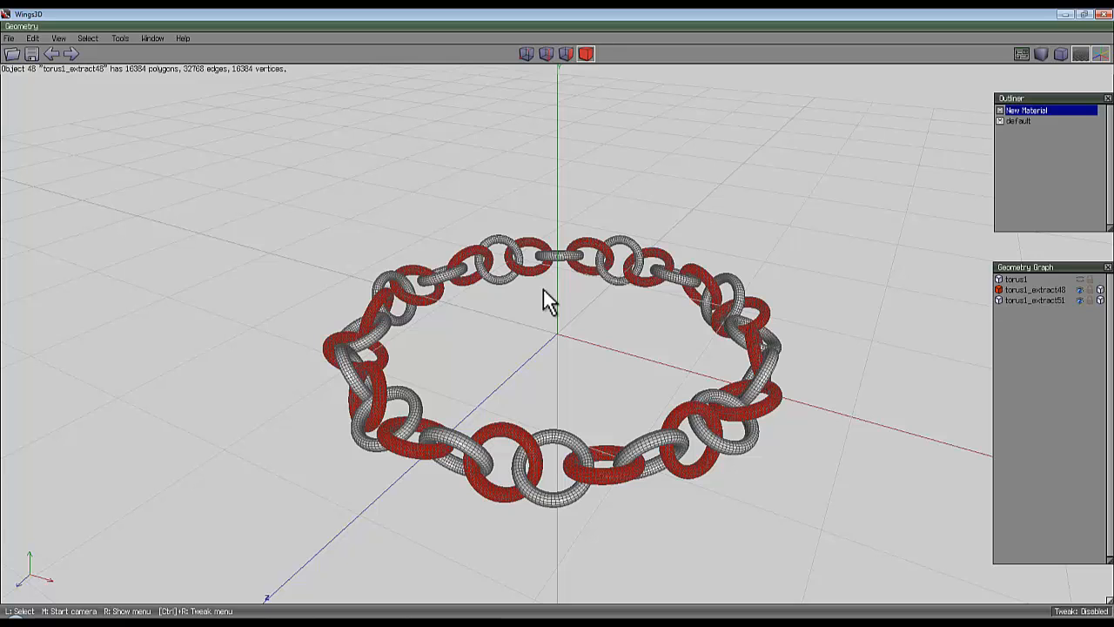
mouse_move(555, 297)
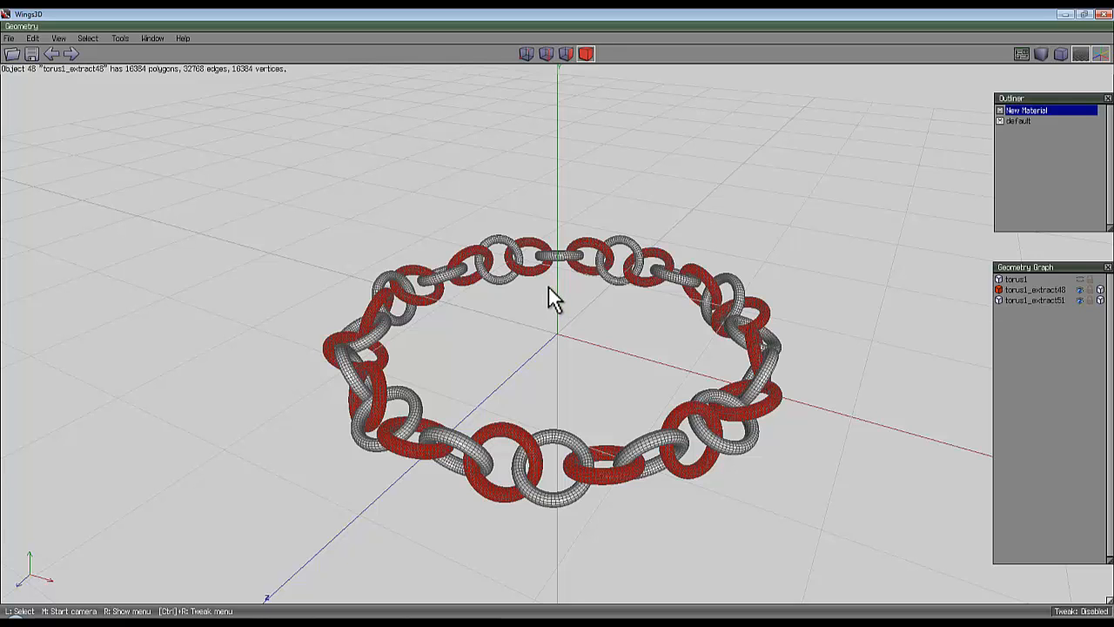